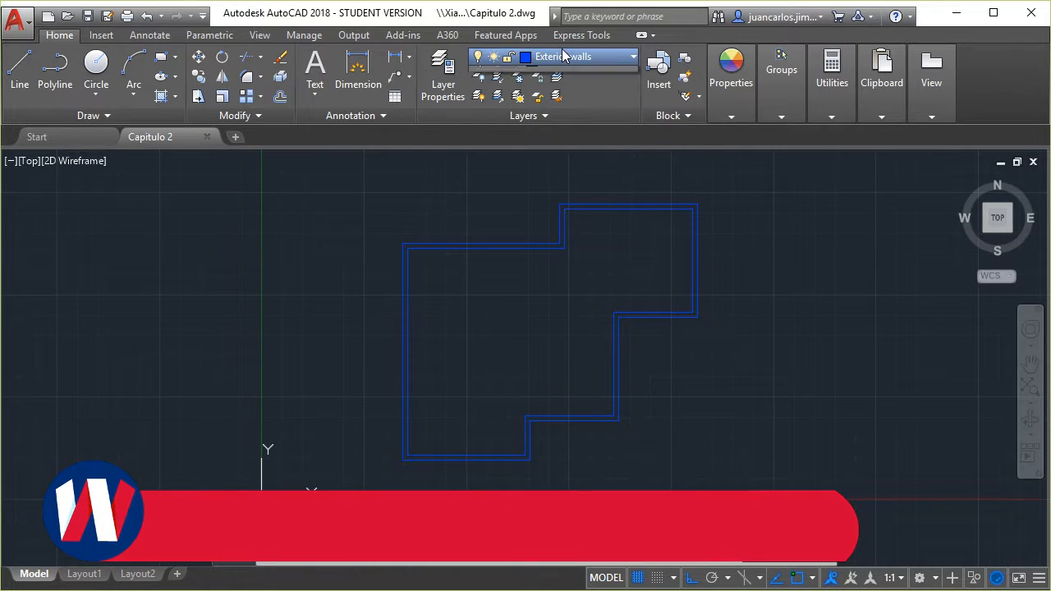
Make Auxiliar the current layer from the Home tab layer list
click(574, 56)
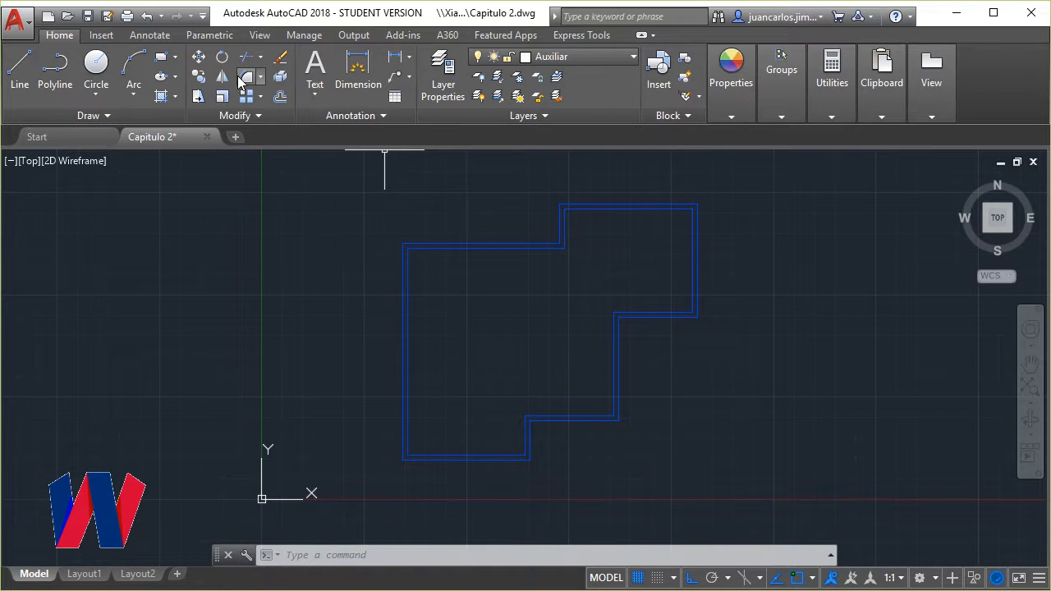
Draw dashed vertical and horizontal axis lines over the plan and stretch one vertical axis lower
click(19, 69)
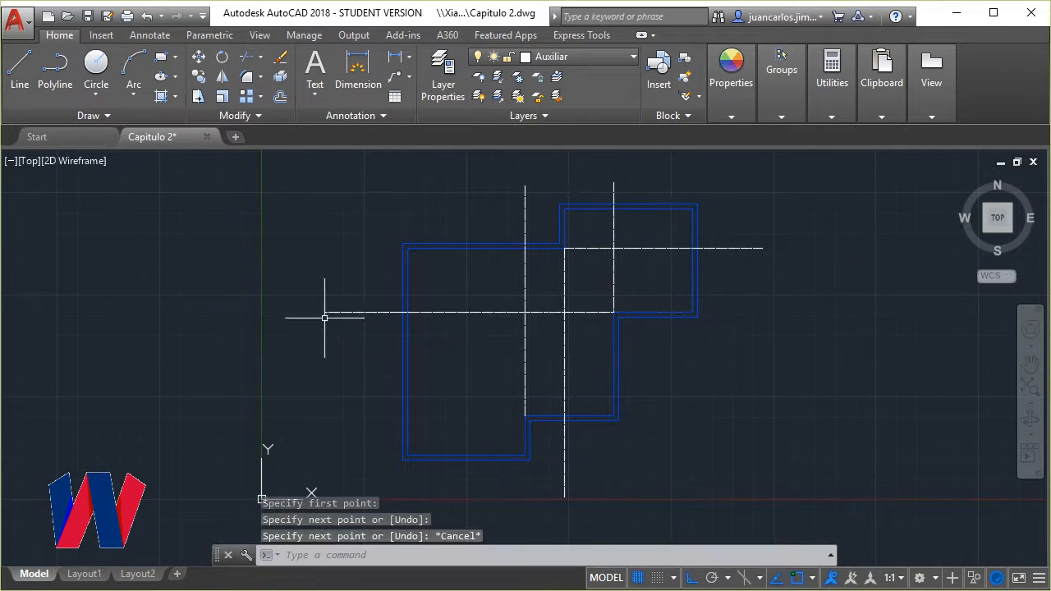
mouse_move(785, 312)
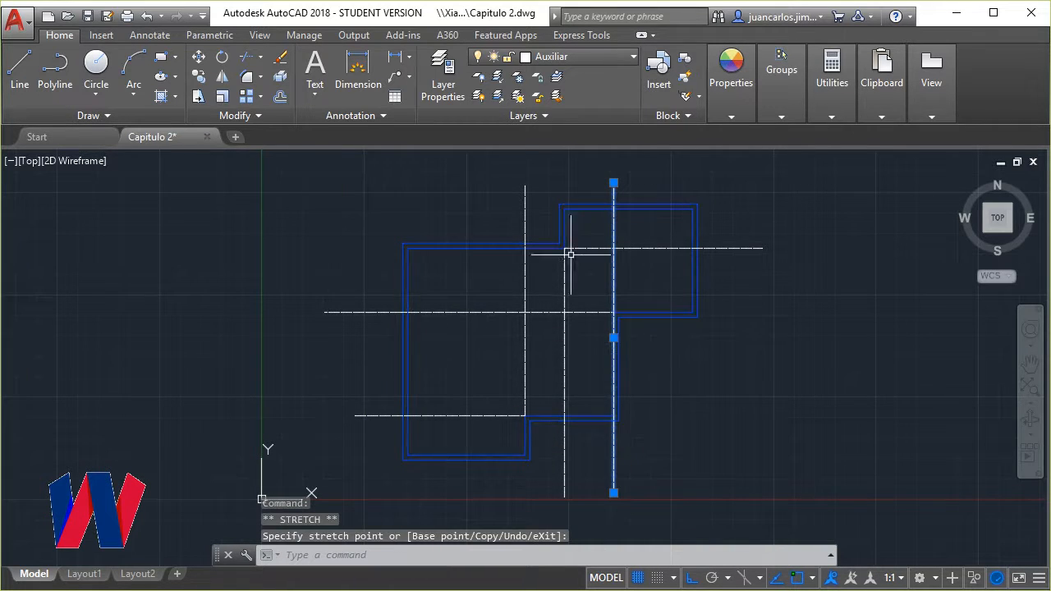
key(Escape)
text(9')
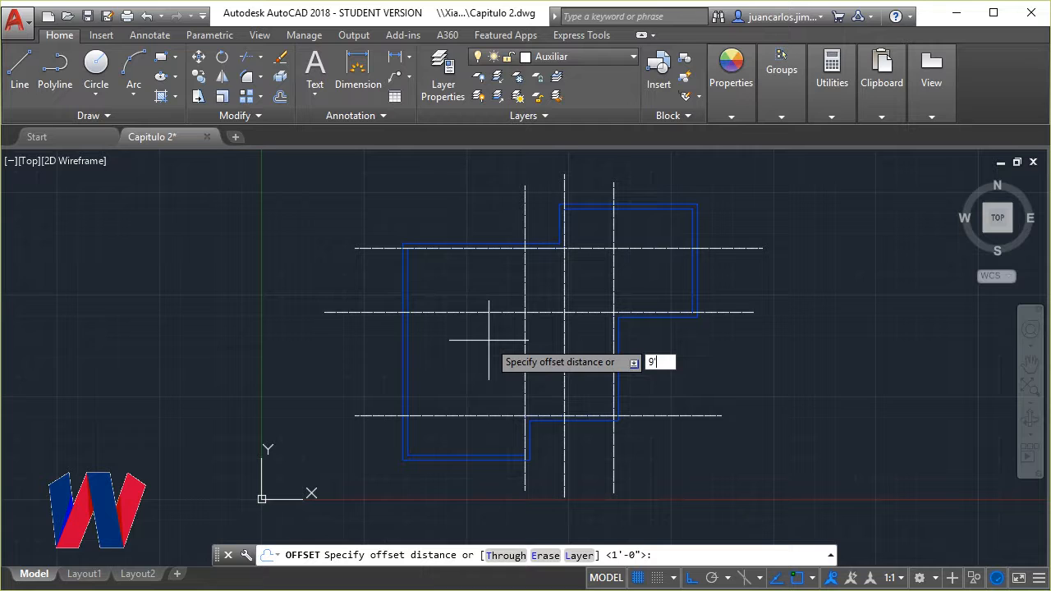
Offset the vertical axis lines by 9 and start a horizontal offset of 5
key(enter)
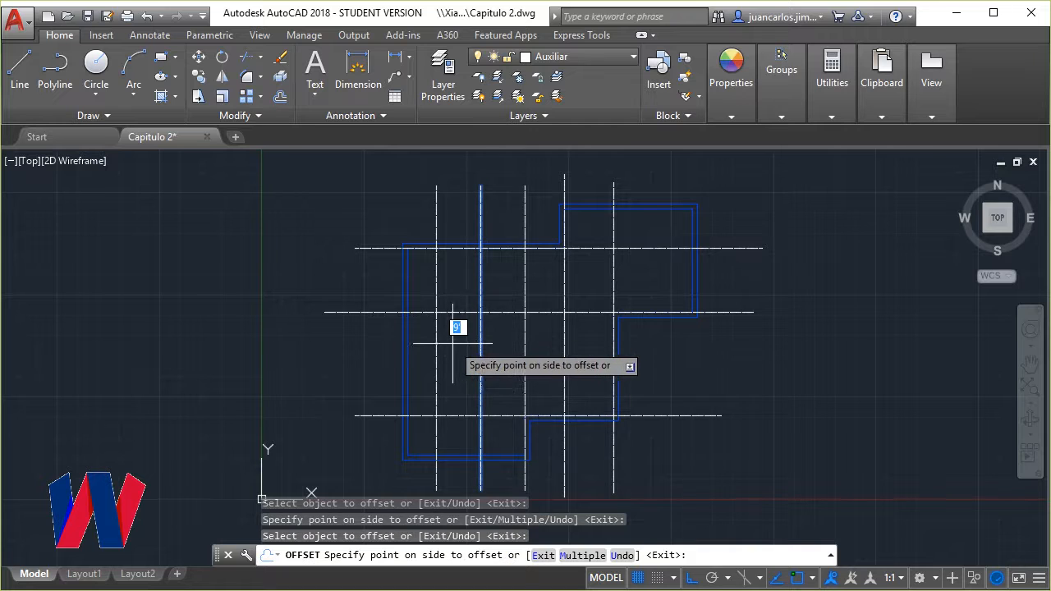
click(467, 276)
text(5')
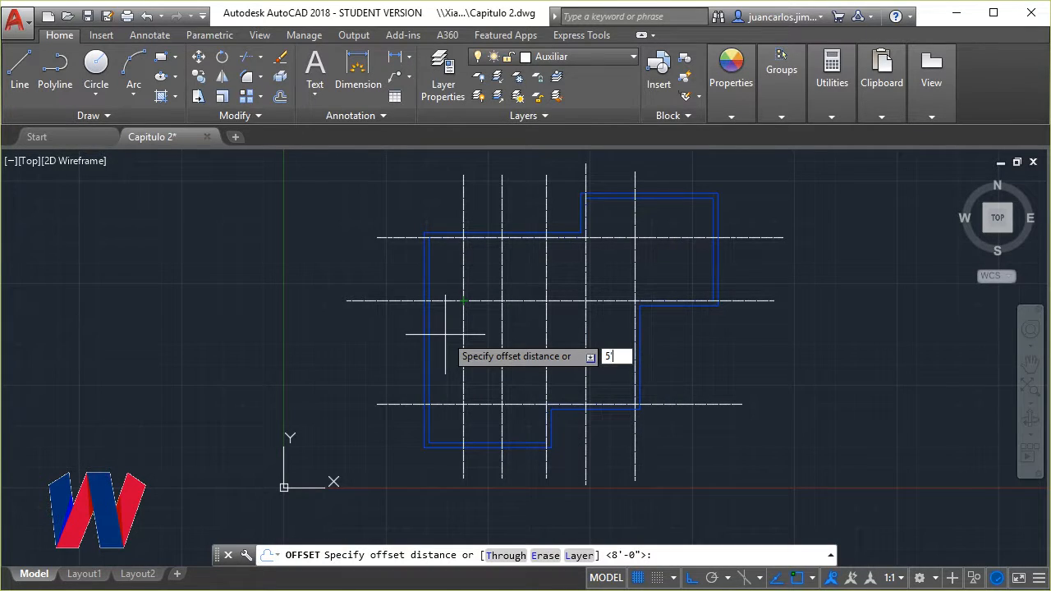
key(enter)
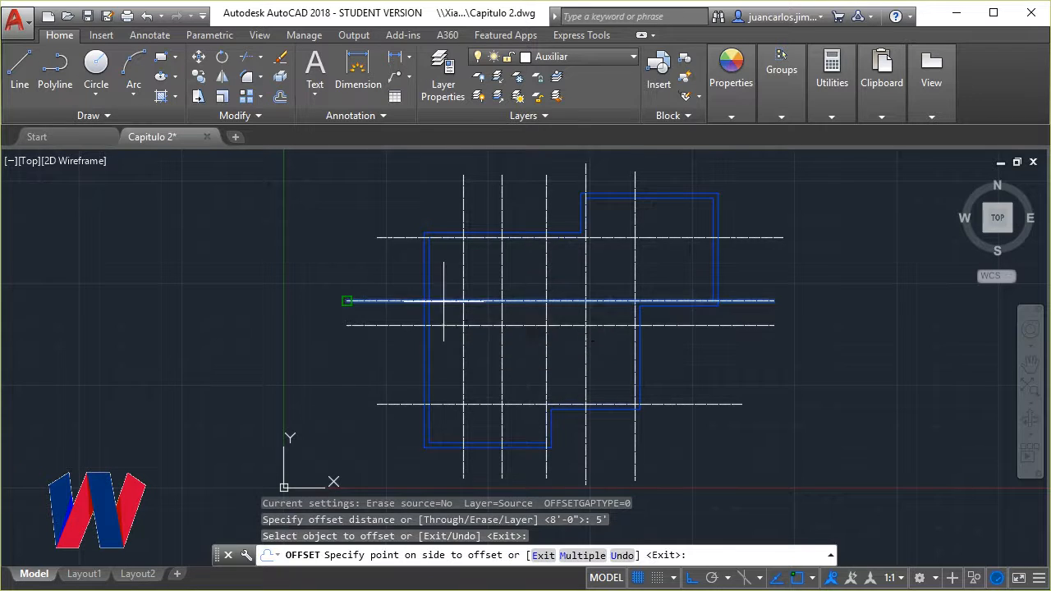